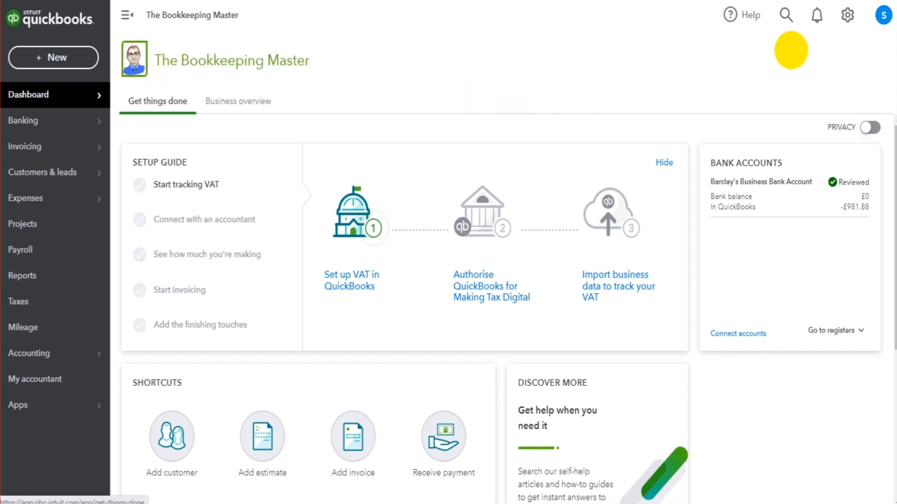
Open the company's Account and settings from the gear menu
{"action": "left_click", "coordinate": [847, 15]}
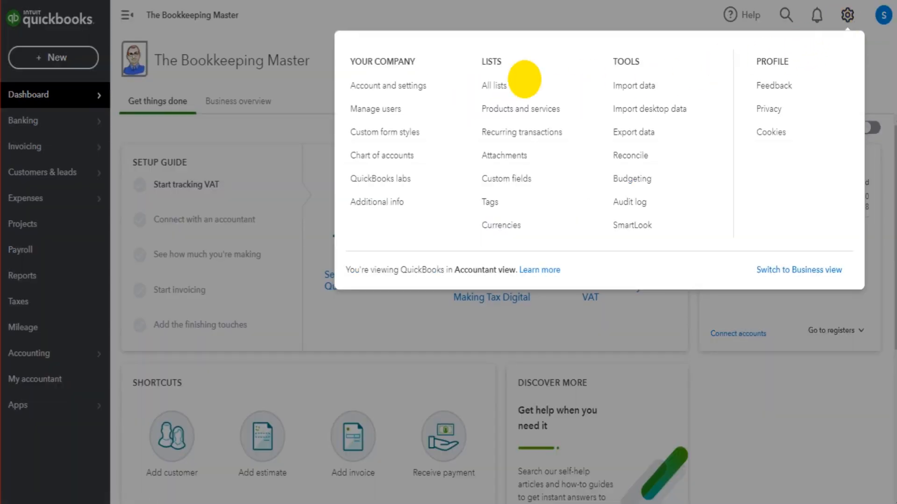
{"action": "left_click", "coordinate": [387, 85]}
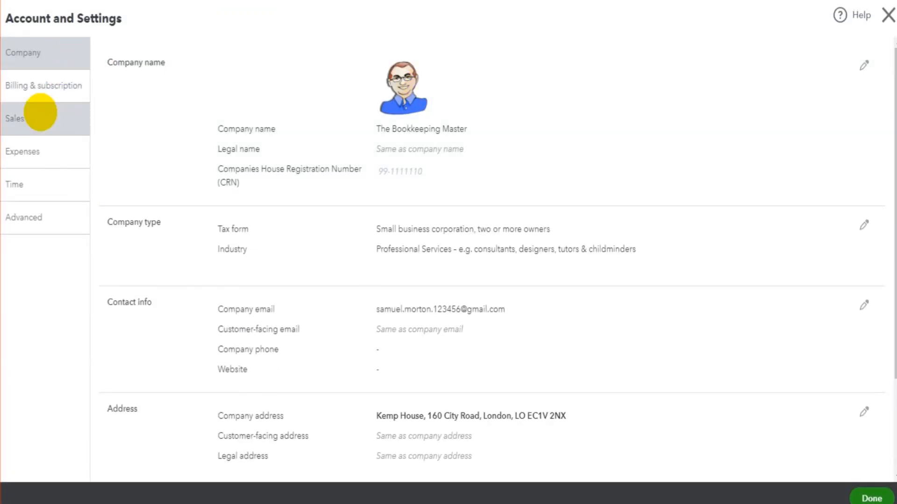
Review the Tags settings under Sales and Expenses, then close settings to the dashboard
{"action": "left_click", "coordinate": [14, 119]}
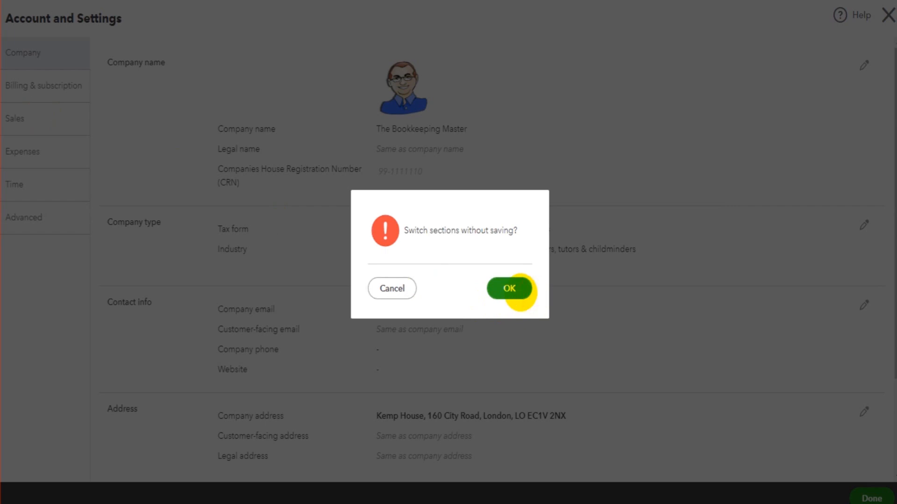
{"action": "left_click", "coordinate": [506, 288]}
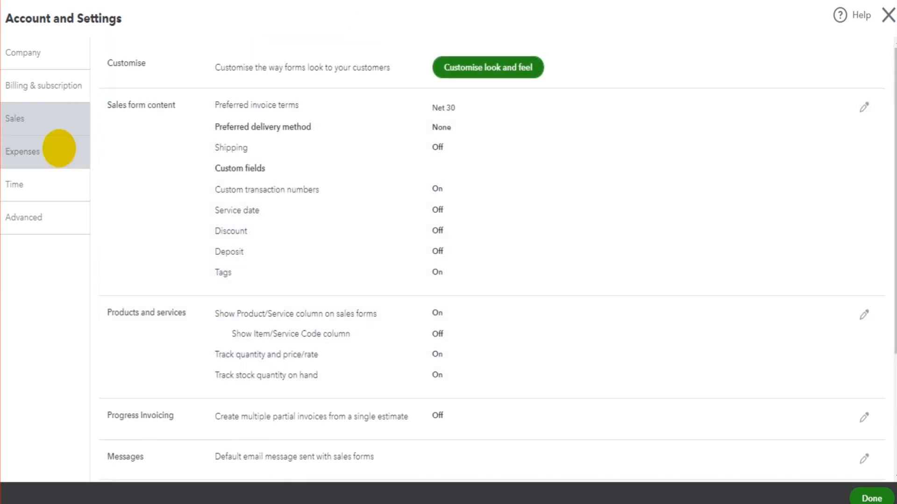
{"action": "left_click", "coordinate": [23, 152]}
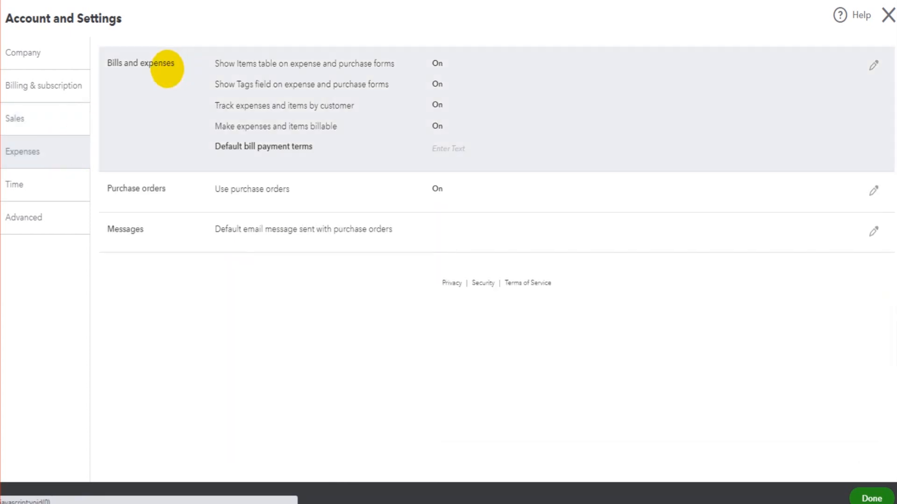
{"action": "mouse_move", "coordinate": [235, 67]}
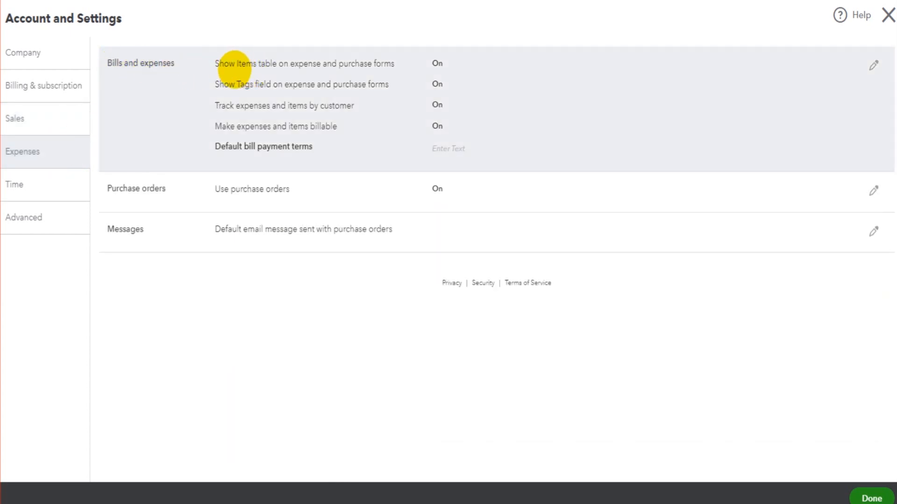
{"action": "mouse_move", "coordinate": [297, 76]}
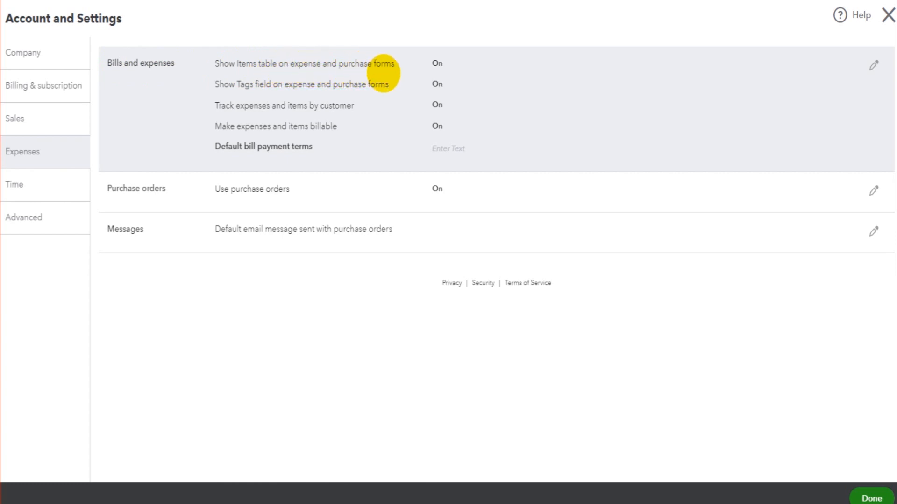
{"action": "mouse_move", "coordinate": [260, 84]}
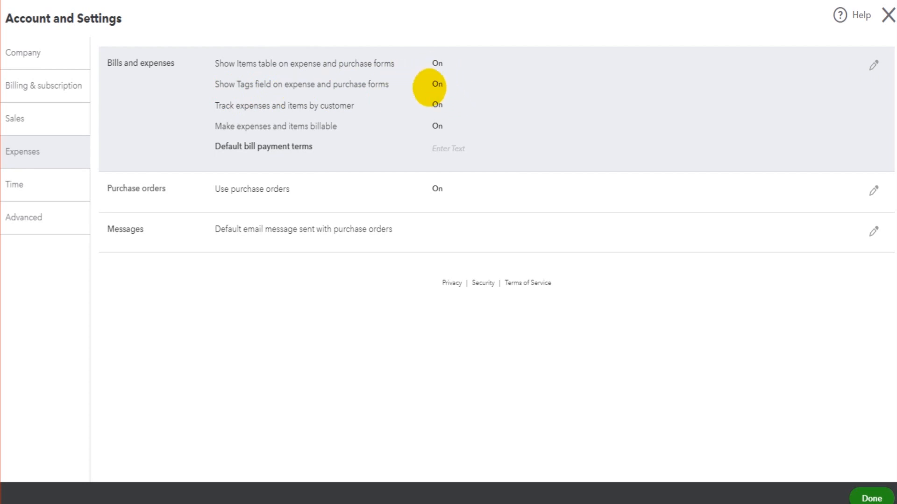
{"action": "left_click", "coordinate": [15, 118]}
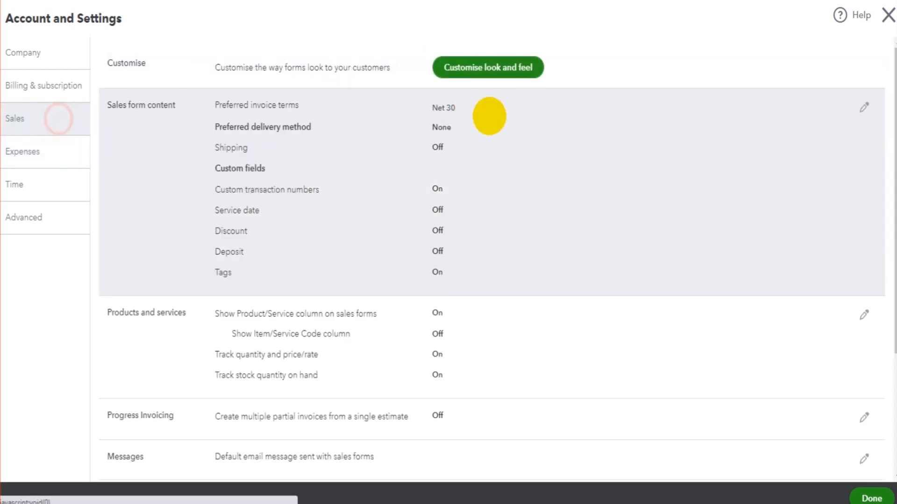
{"action": "left_click", "coordinate": [23, 151]}
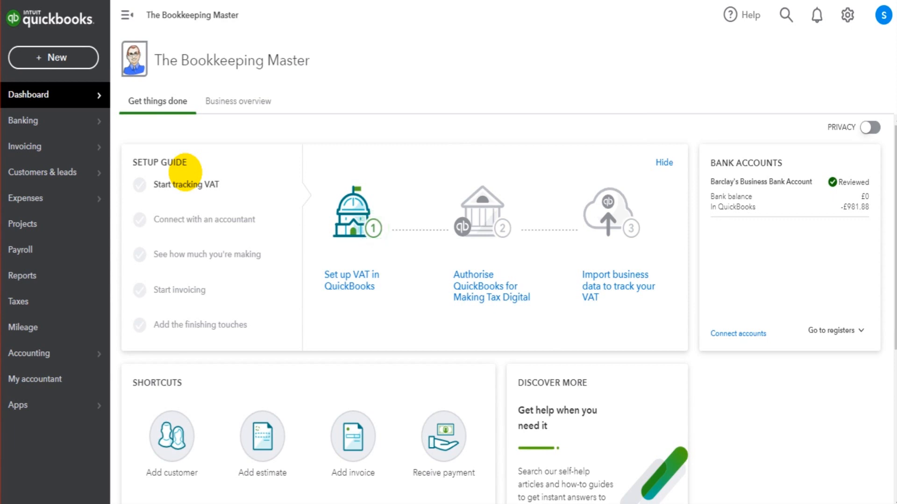
Start new invoice 1016 for customer Cheeseburger Man from the Invoicing section
{"action": "left_click", "coordinate": [24, 147]}
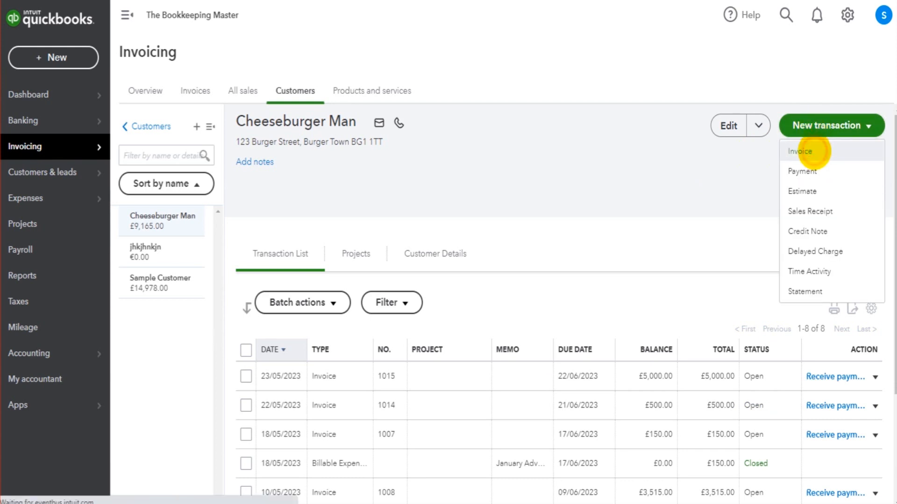
{"action": "left_click", "coordinate": [801, 151]}
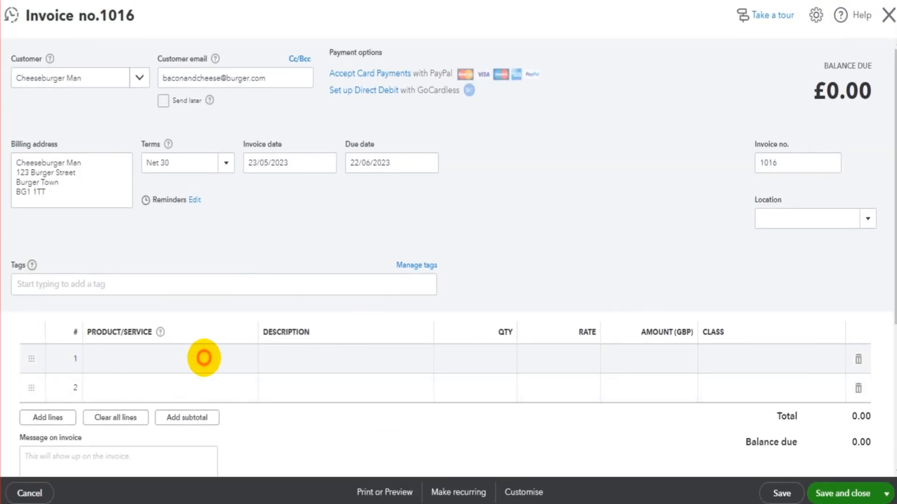
Add a Services line with a description, quantity 5 and rate 15, totalling £75.00
{"action": "left_click", "coordinate": [202, 357]}
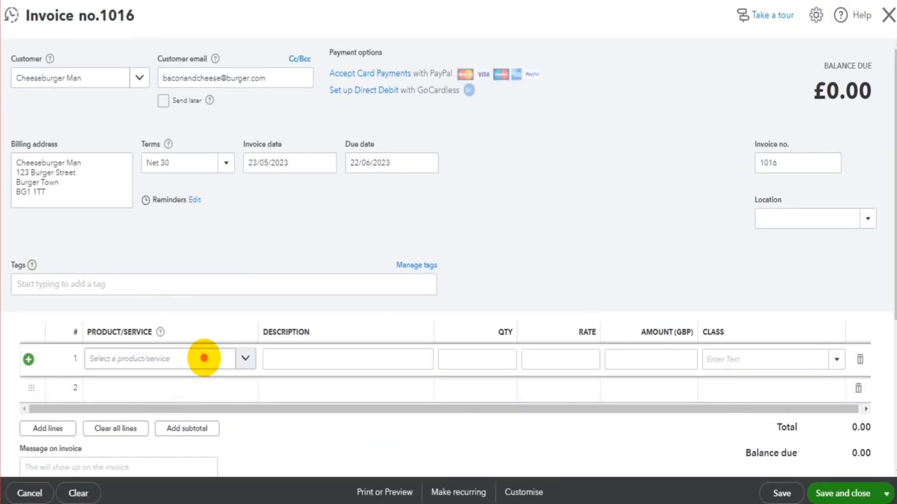
{"action": "type", "text": "se"}
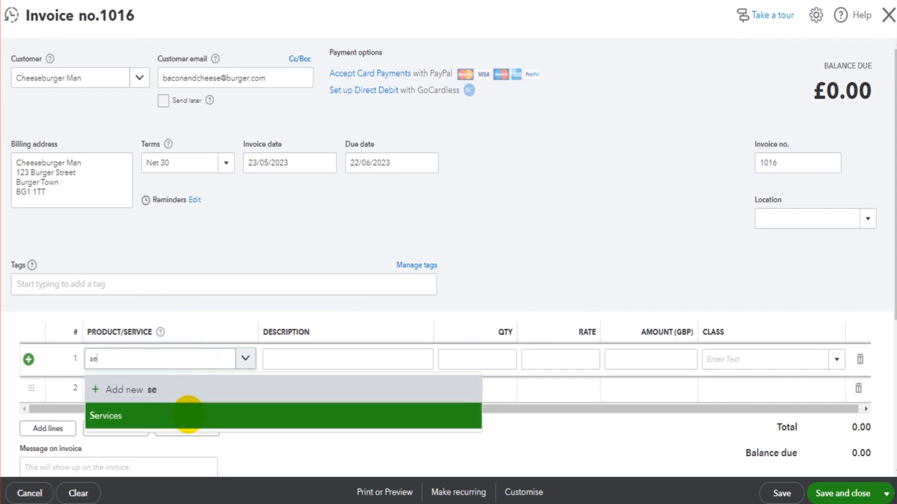
{"action": "type", "text": "opkjoklm"}
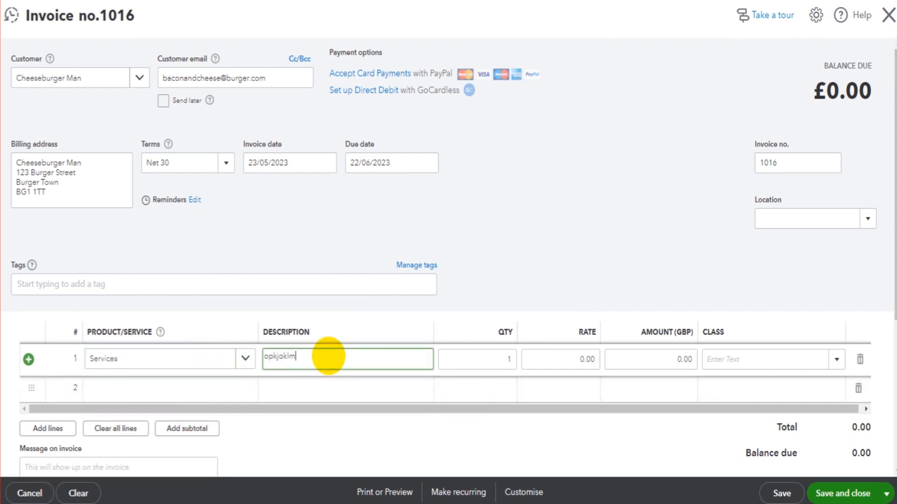
{"action": "type", "text": "5"}
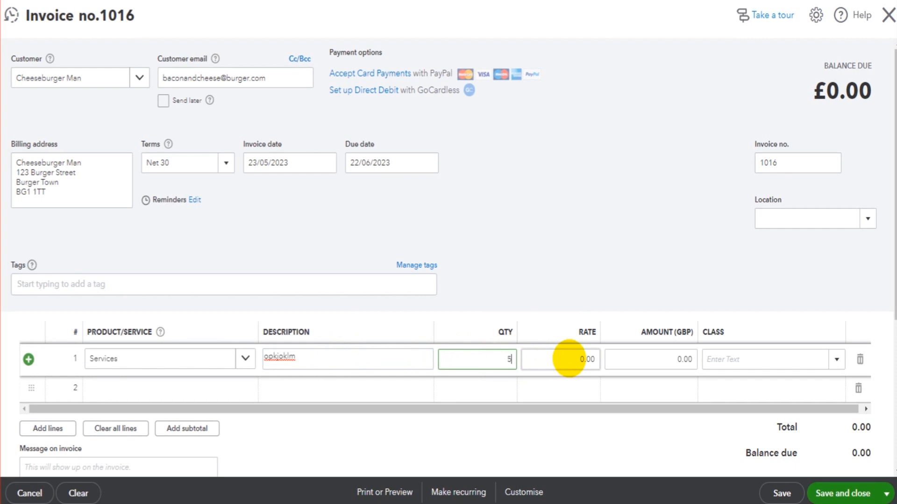
{"action": "type", "text": "15"}
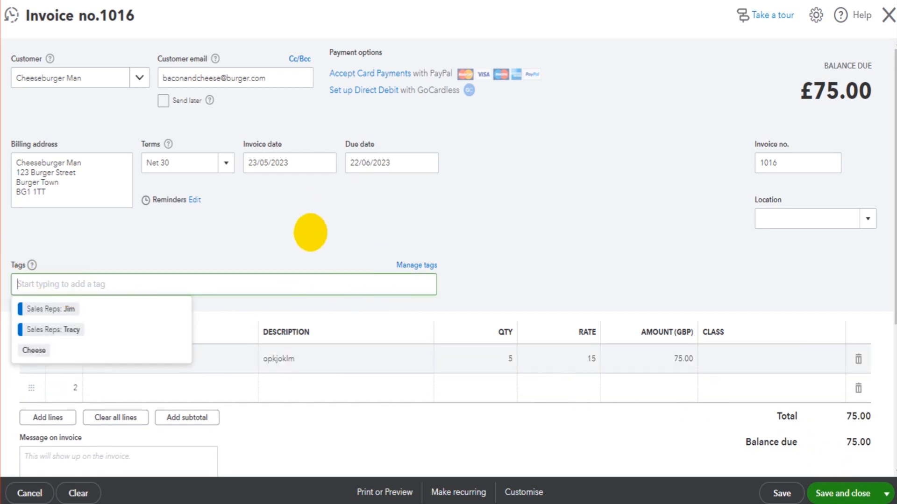
Show the Manage tags panel with the Sales Reps group expanded to Jim and Tracy
{"action": "left_click", "coordinate": [416, 264]}
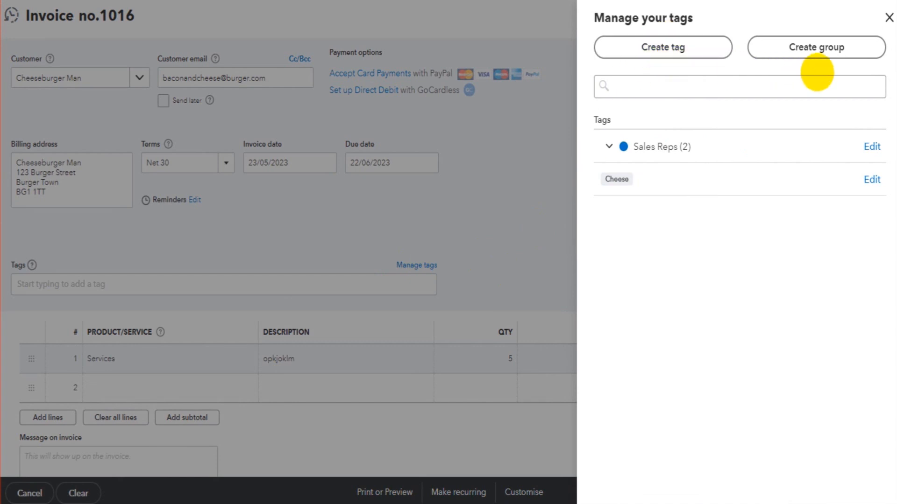
{"action": "mouse_move", "coordinate": [752, 141]}
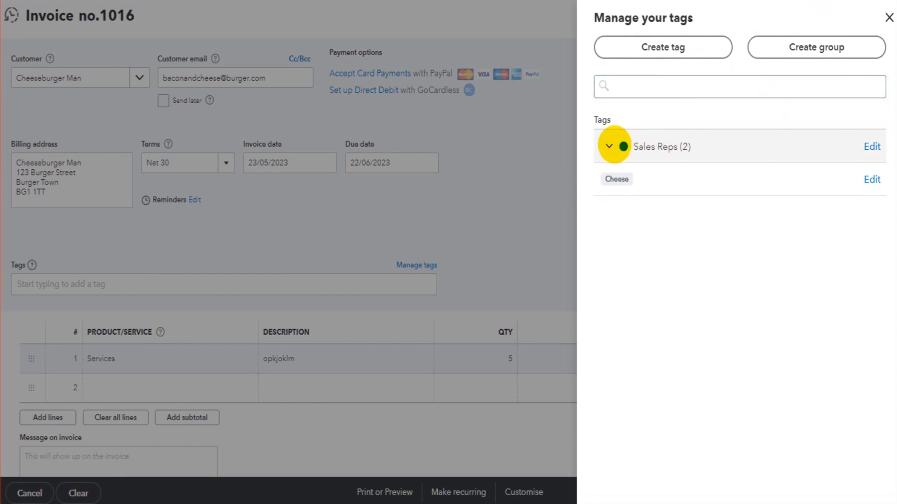
{"action": "left_click", "coordinate": [608, 146]}
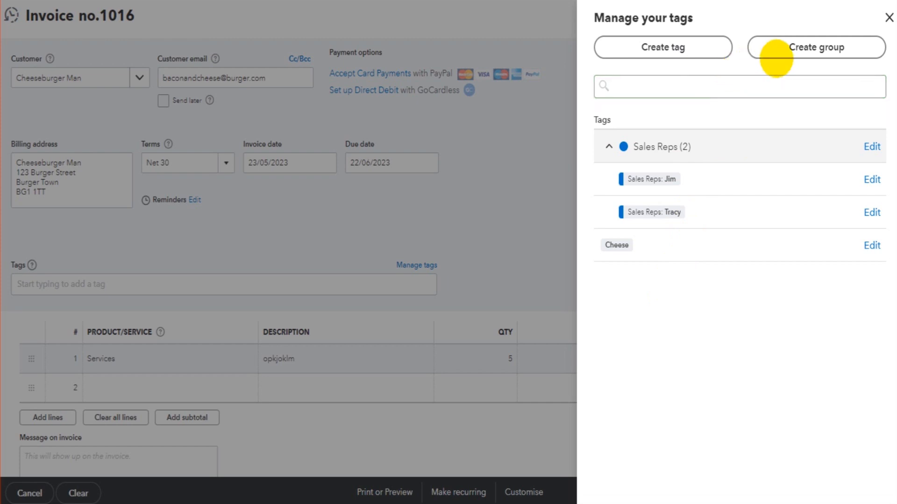
Create and save a new tag group named Store Locations
{"action": "left_click", "coordinate": [815, 47]}
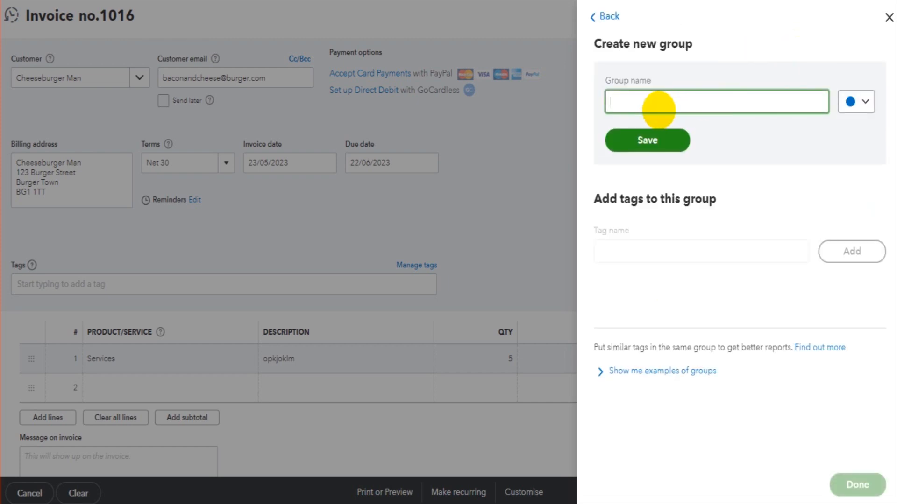
{"action": "type", "text": "Shop"}
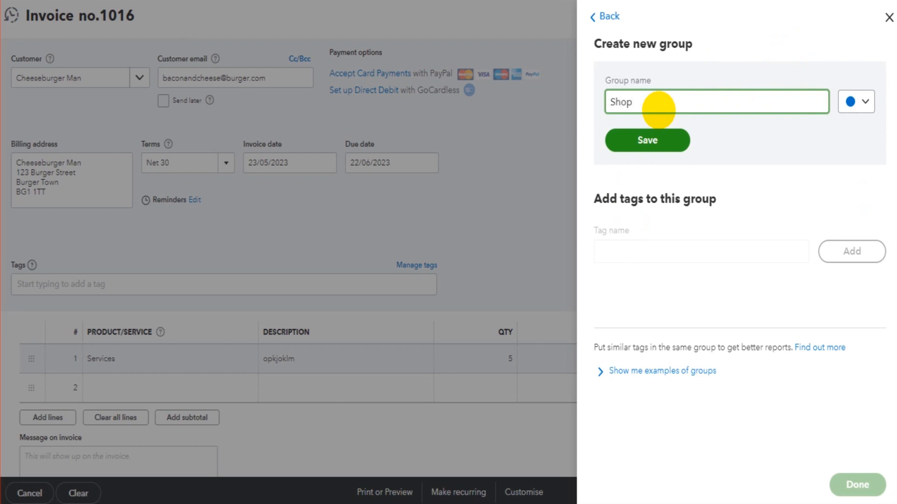
{"action": "key", "text": "Backspace"}
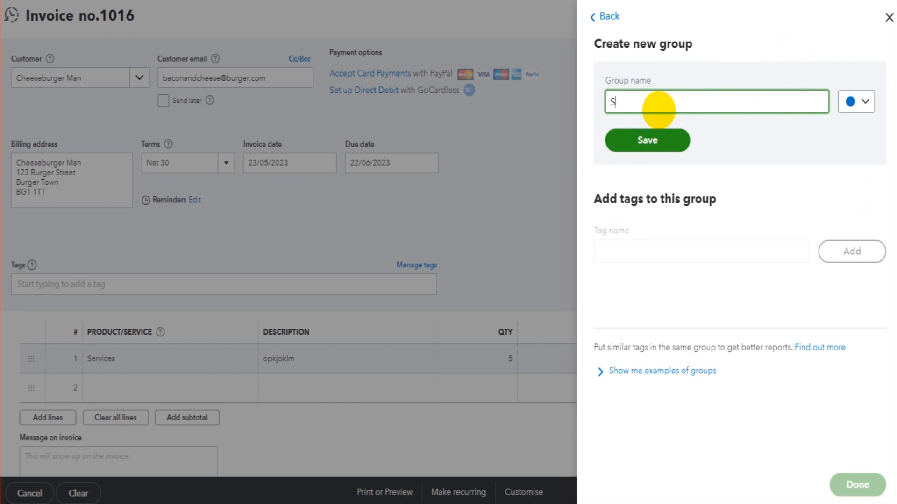
{"action": "type", "text": "Store Locations"}
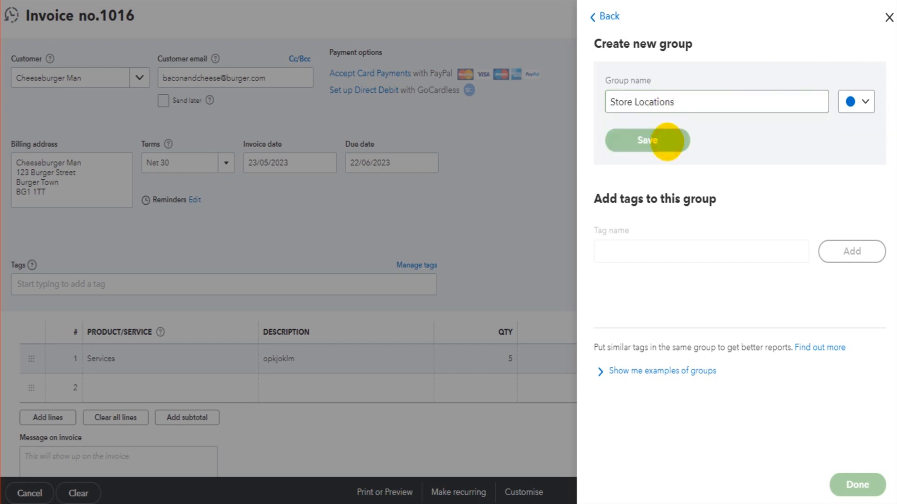
{"action": "left_click", "coordinate": [647, 141]}
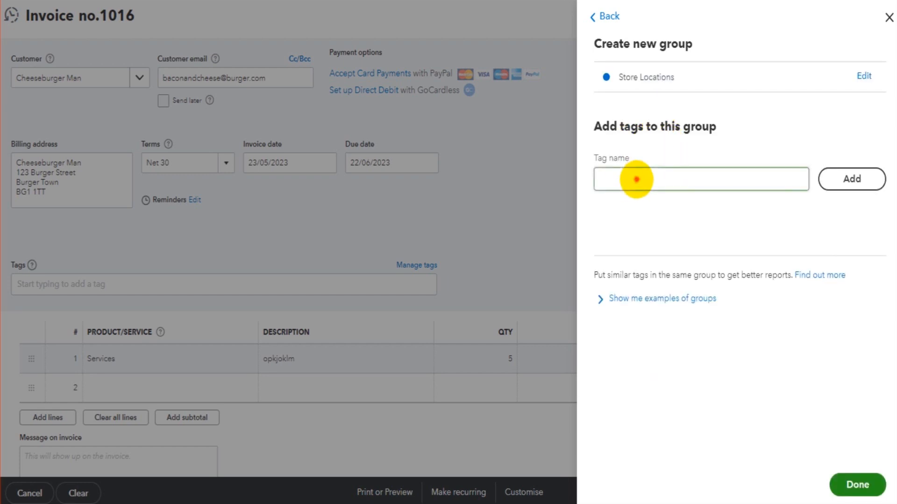
Add the tags London and Paris to the Store Locations group
{"action": "left_click", "coordinate": [700, 179]}
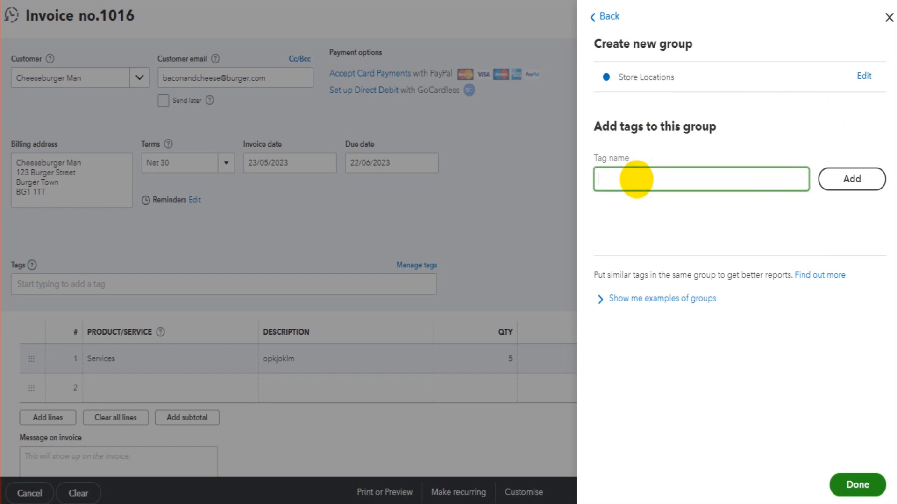
{"action": "type", "text": "London"}
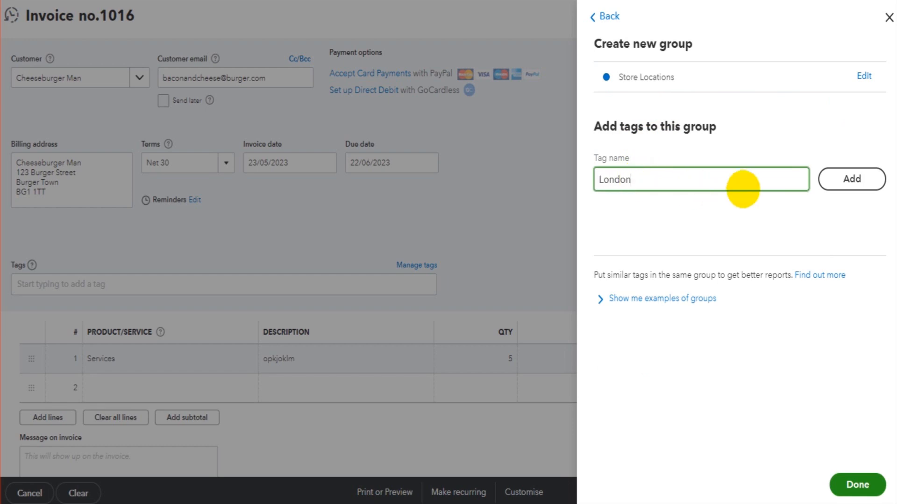
{"action": "left_click", "coordinate": [851, 179]}
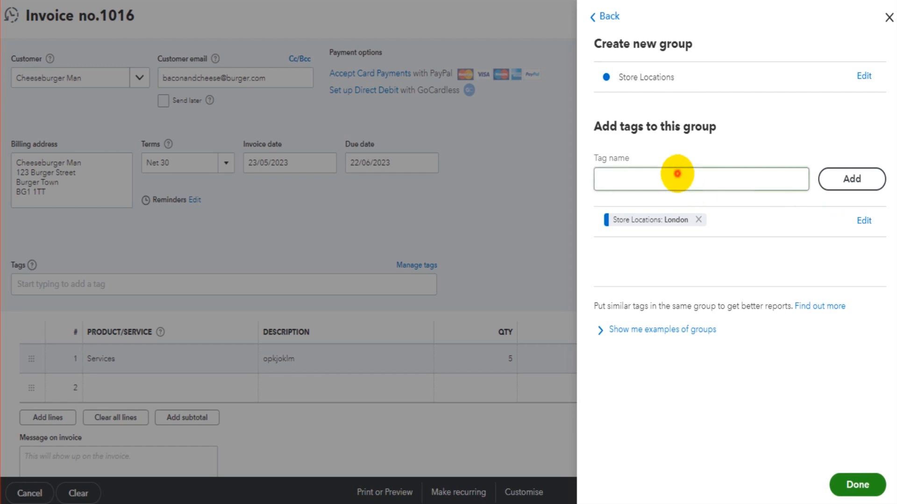
{"action": "left_click", "coordinate": [701, 178]}
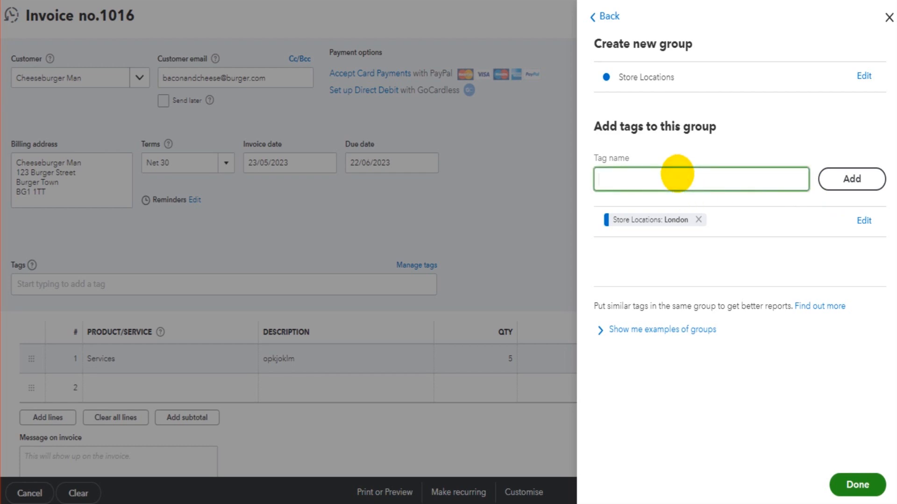
{"action": "type", "text": "Paris"}
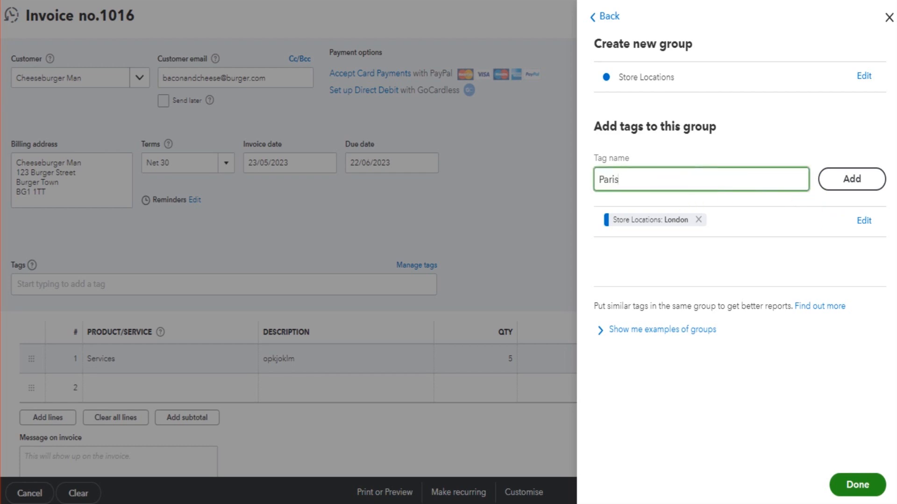
{"action": "left_click", "coordinate": [850, 179]}
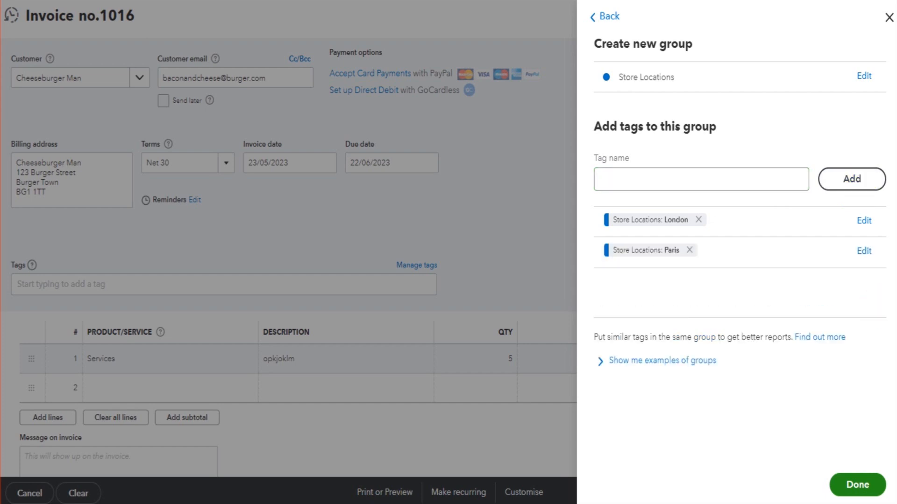
Finish the group and save a new placeholder tag sapkdmasodkm
{"action": "left_click", "coordinate": [603, 16]}
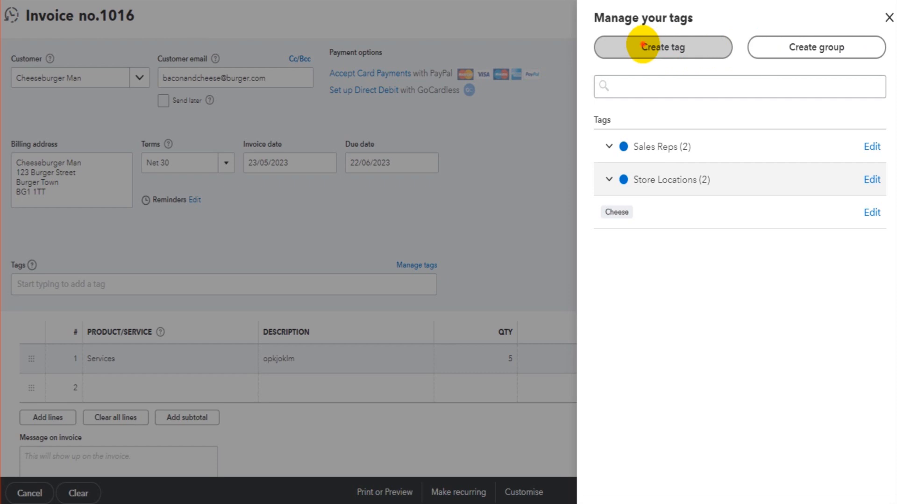
{"action": "type", "text": "sapkd"}
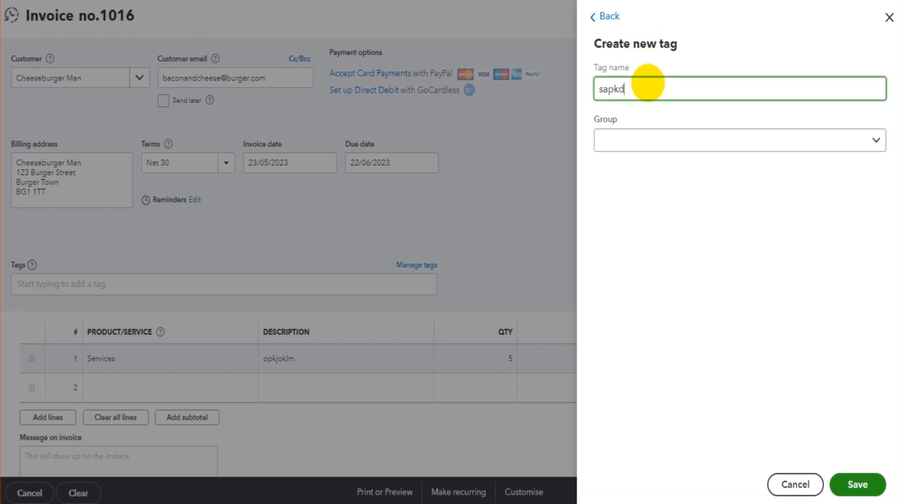
{"action": "left_click", "coordinate": [872, 139]}
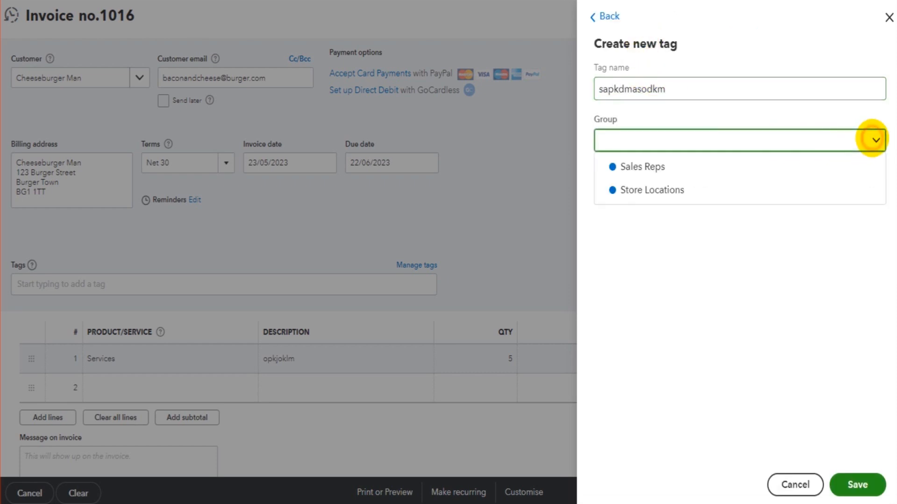
{"action": "left_click", "coordinate": [650, 190]}
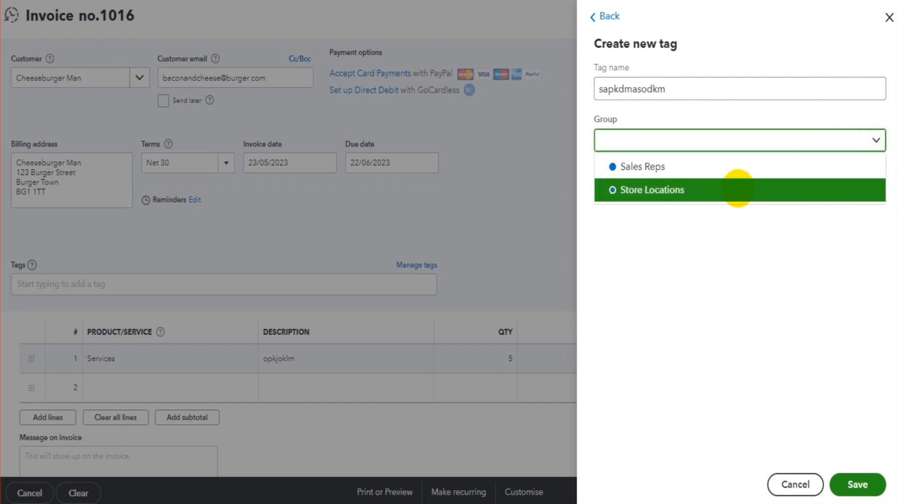
{"action": "left_click", "coordinate": [856, 485]}
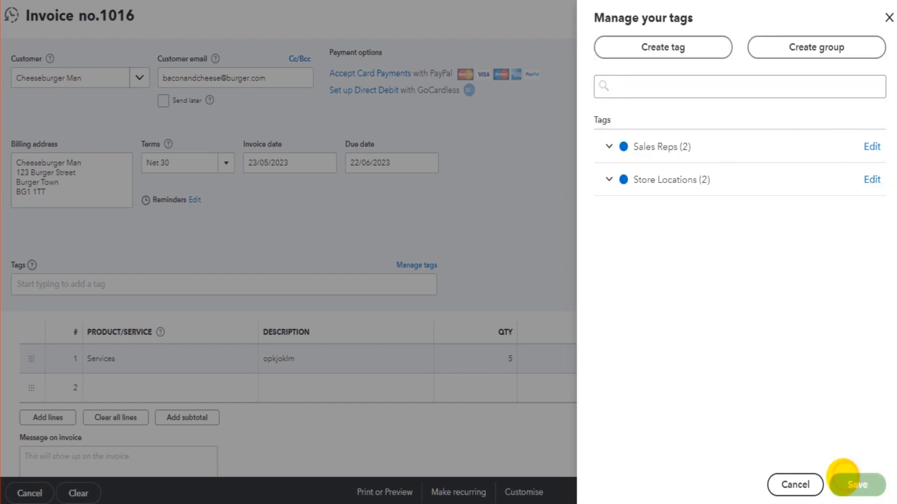
Check the Store Locations group's tags, then close the tag manager back to invoice 1016
{"action": "left_click", "coordinate": [857, 485]}
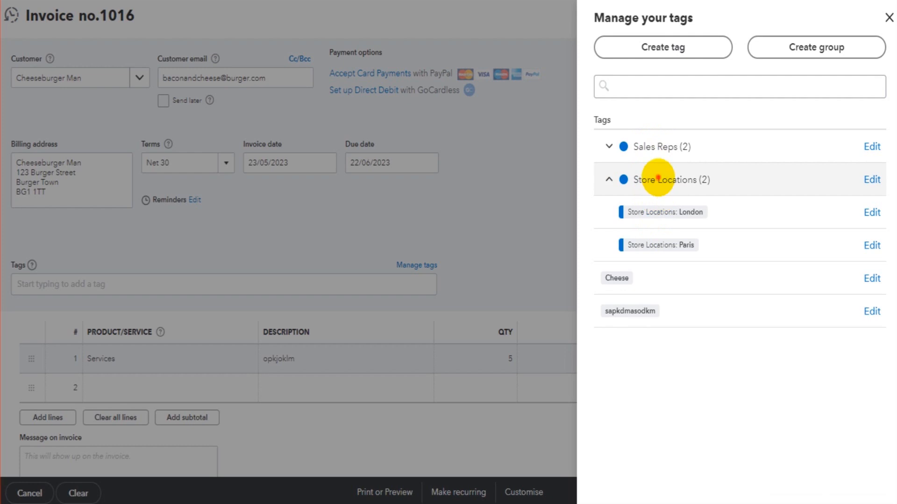
{"action": "left_click", "coordinate": [609, 179]}
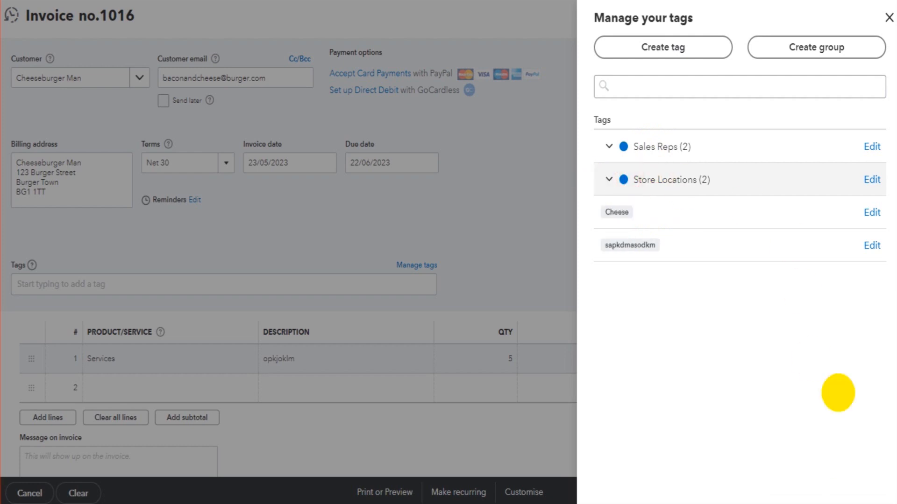
{"action": "left_click", "coordinate": [888, 18]}
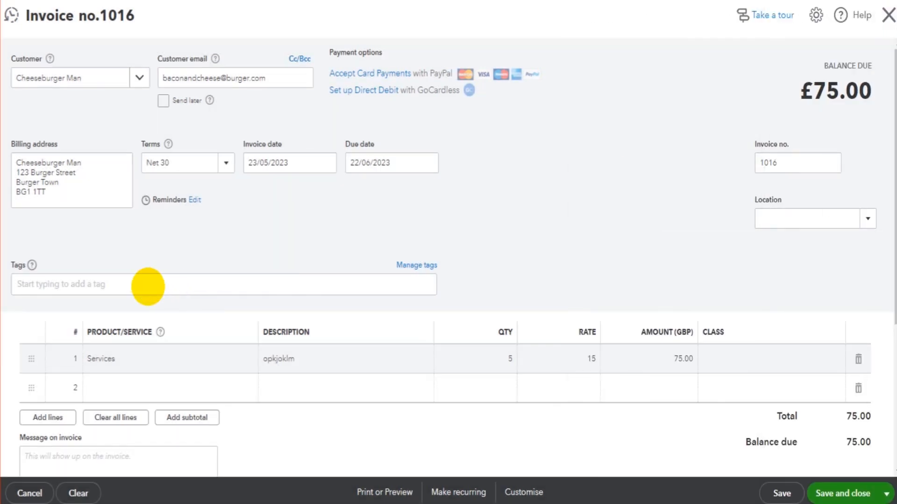
Tag invoice 1016 with Store Locations: London, then save and close it
{"action": "type", "text": "London"}
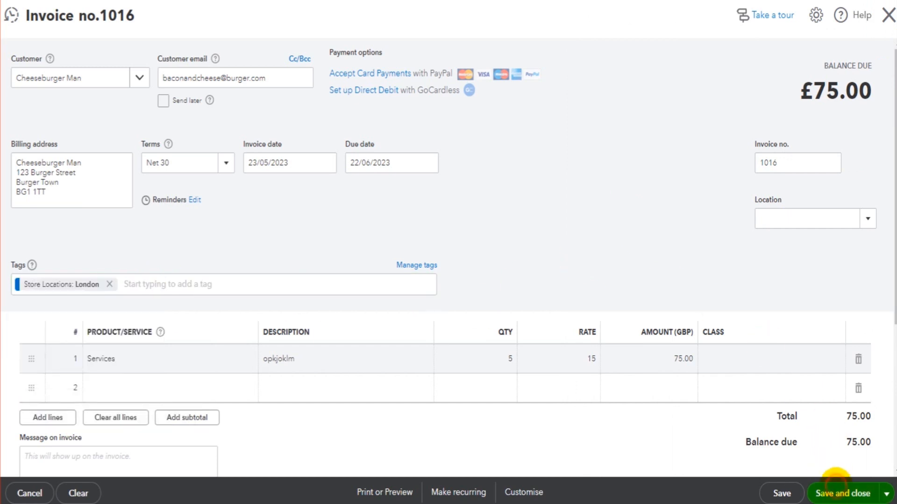
{"action": "left_click", "coordinate": [842, 494]}
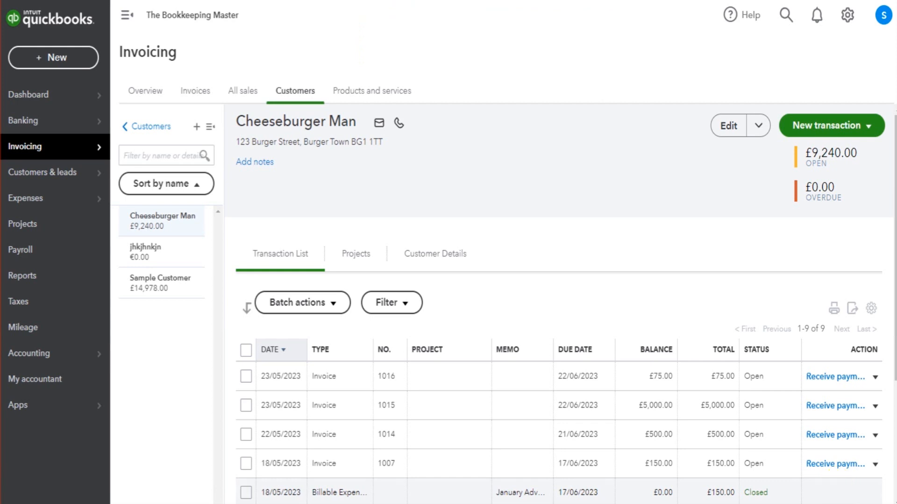
Open a blank sales receipt for Cheeseburger Man to see its Tags field, then go to Expenses
{"action": "left_click", "coordinate": [830, 125]}
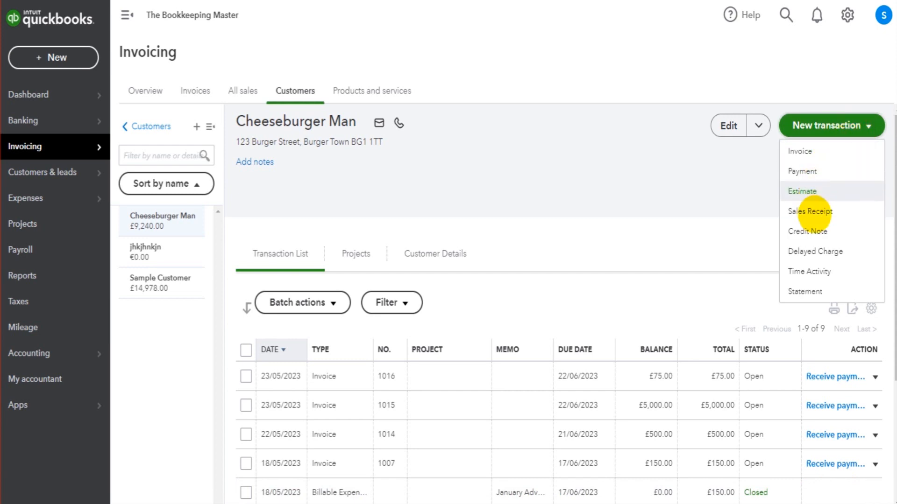
{"action": "left_click", "coordinate": [809, 211]}
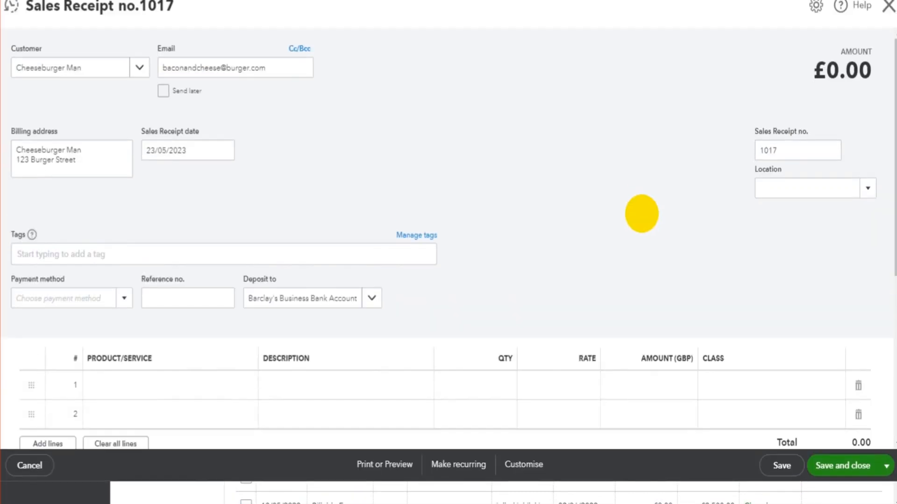
{"action": "left_click", "coordinate": [223, 254]}
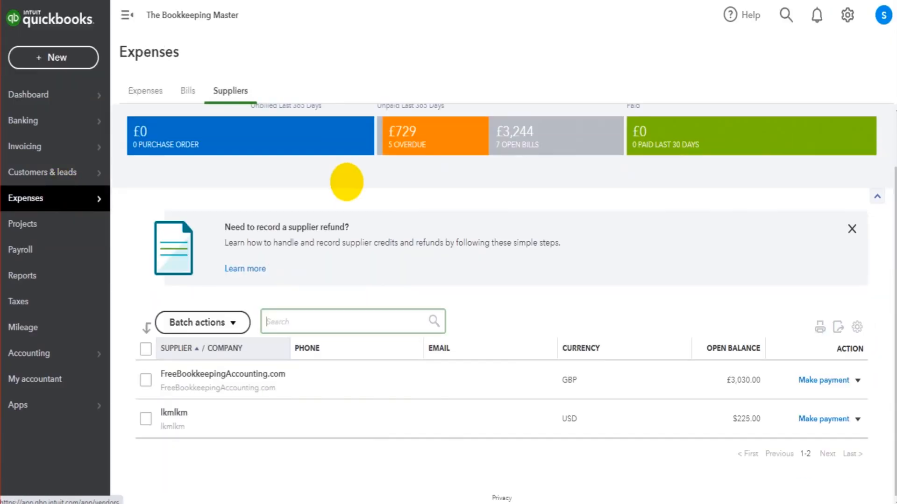
Open a blank expense to see its Tags field, discard it, and show the Suppliers list
{"action": "left_click", "coordinate": [146, 91]}
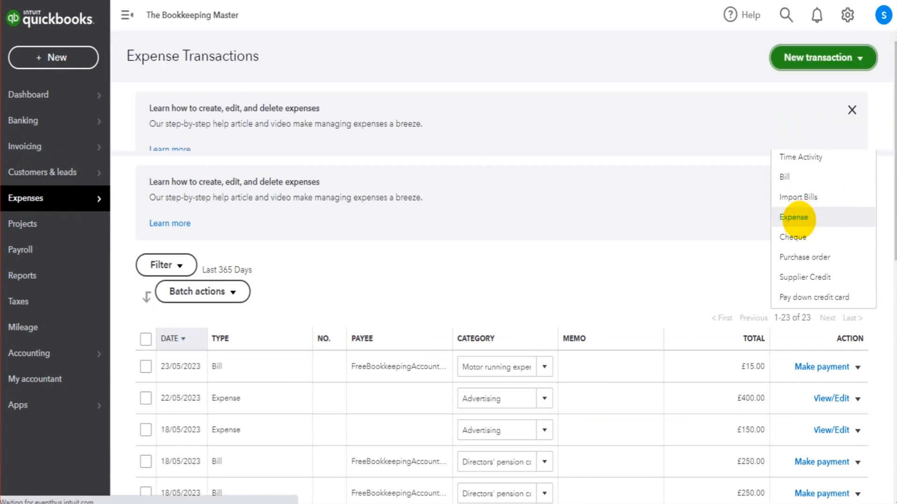
{"action": "left_click", "coordinate": [794, 218]}
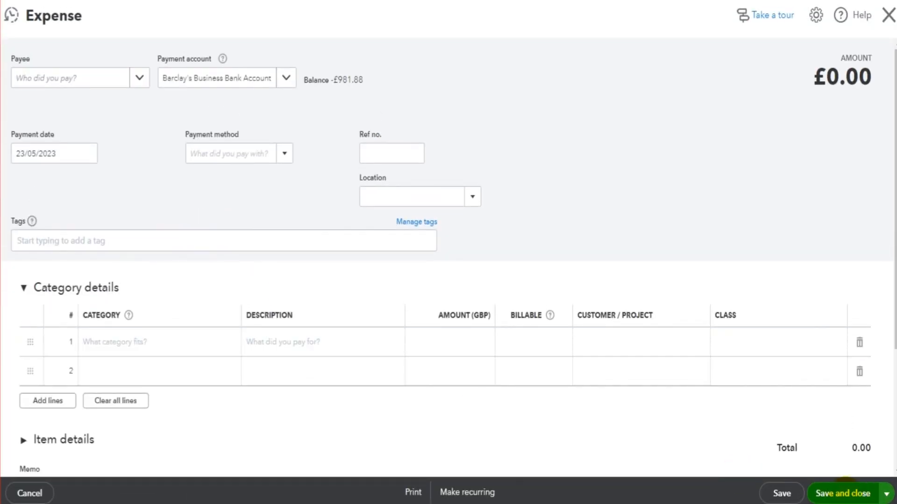
{"action": "left_click", "coordinate": [223, 240]}
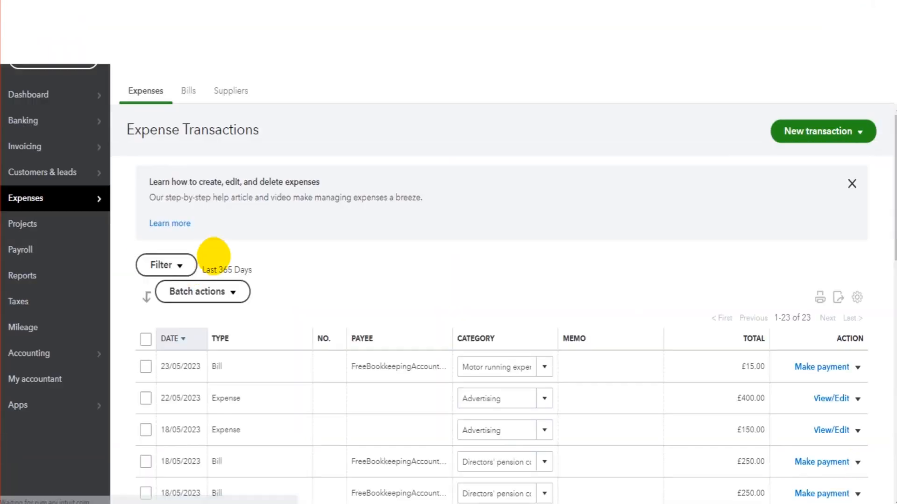
{"action": "left_click", "coordinate": [231, 90]}
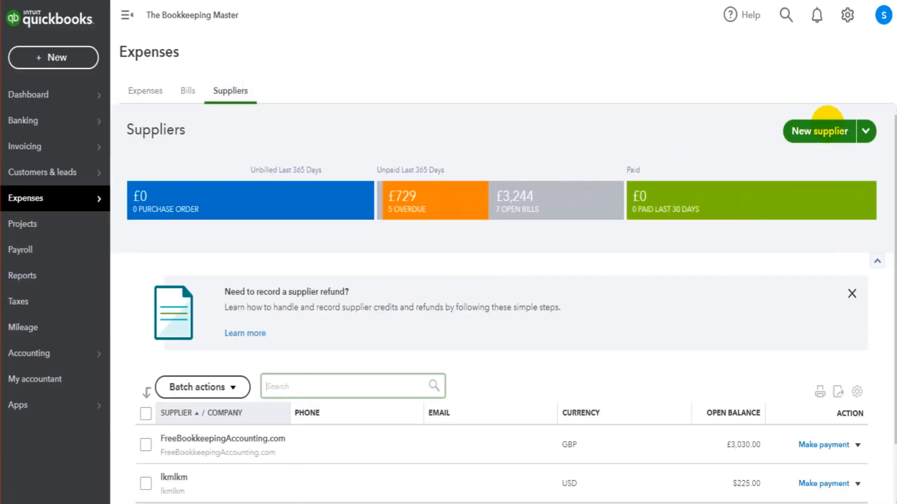
Open the FreeBookkeepingAccounting.com supplier record from the Suppliers list
{"action": "scroll", "scroll_direction": "down", "scroll_amount": 3}
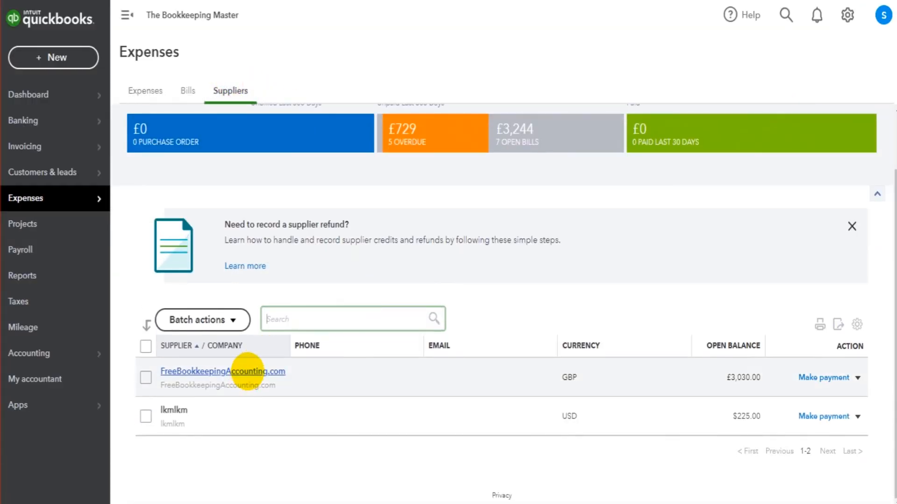
{"action": "left_click", "coordinate": [223, 371]}
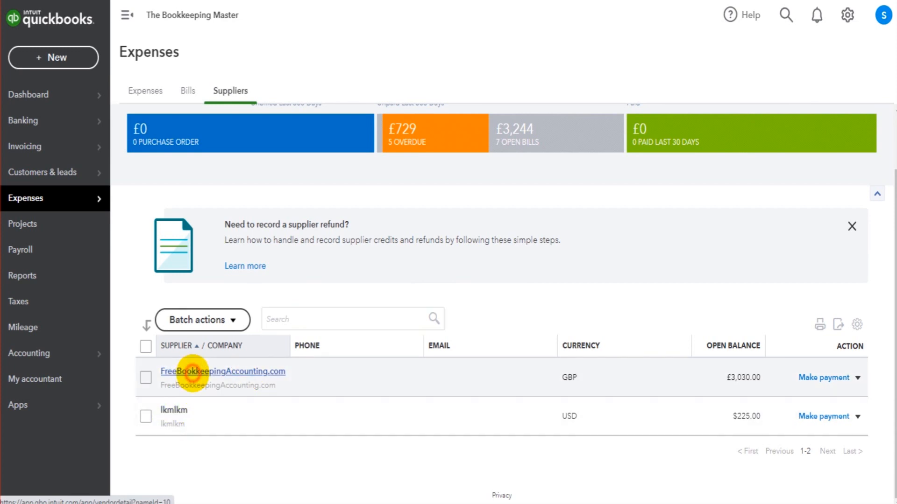
{"action": "left_click", "coordinate": [224, 370]}
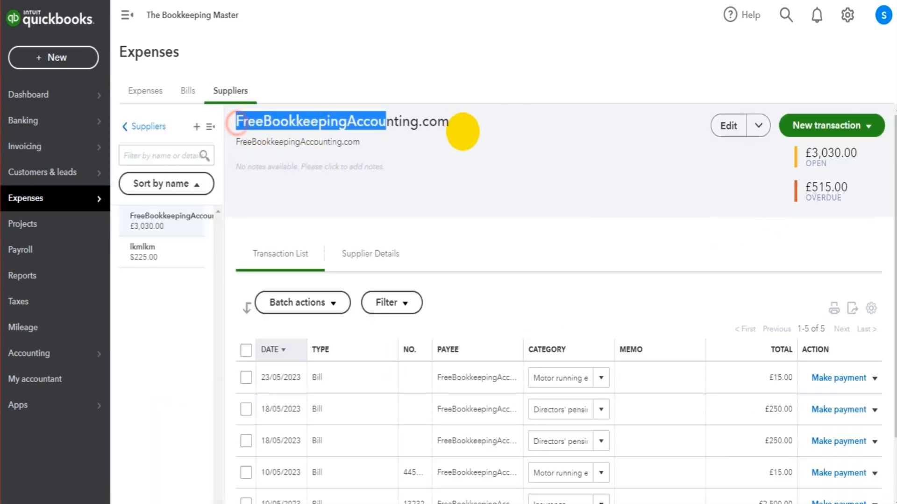
Start a new bill for the supplier to check its Tags field, then discard it without saving
{"action": "left_click", "coordinate": [827, 125]}
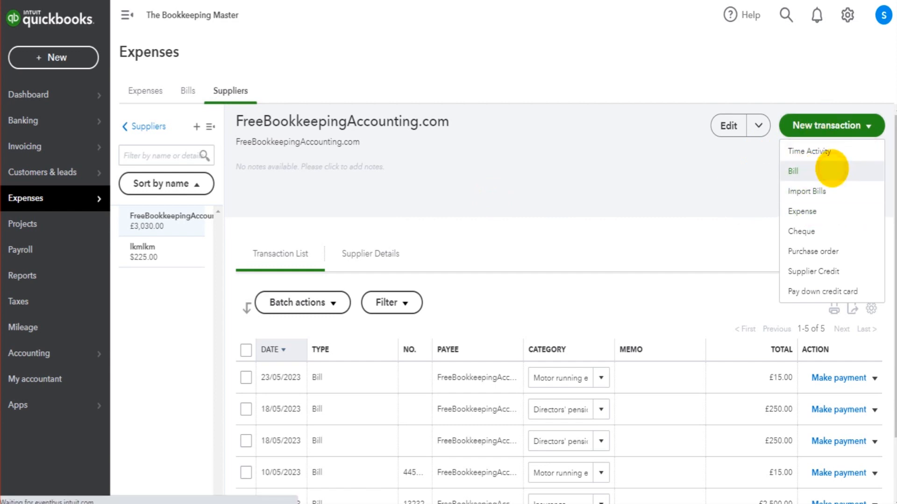
{"action": "left_click", "coordinate": [793, 170]}
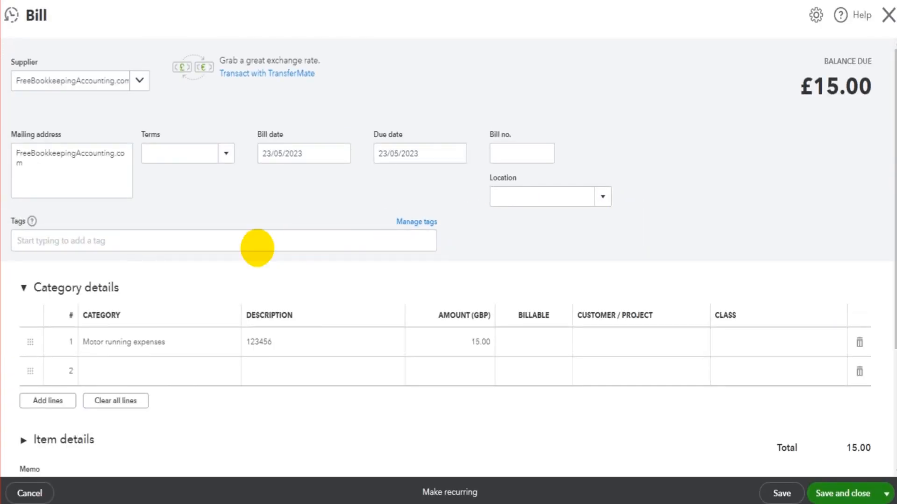
{"action": "left_click", "coordinate": [223, 240]}
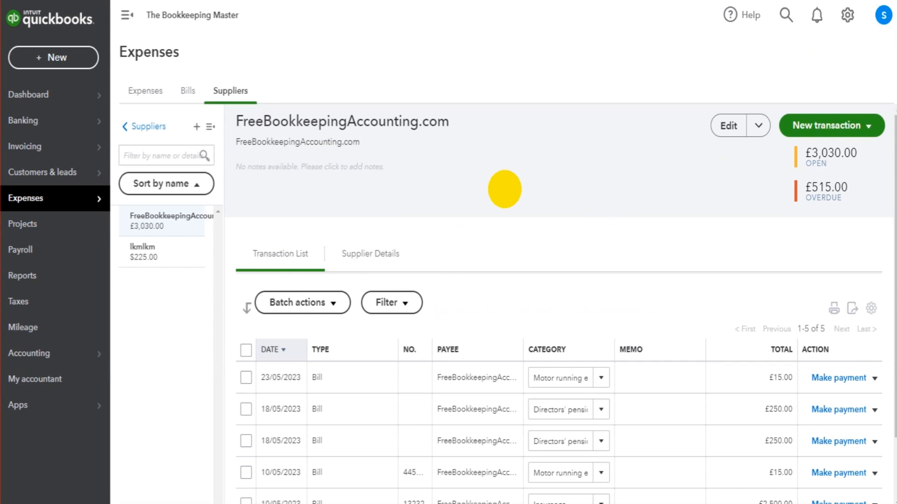
{"action": "mouse_move", "coordinate": [714, 62]}
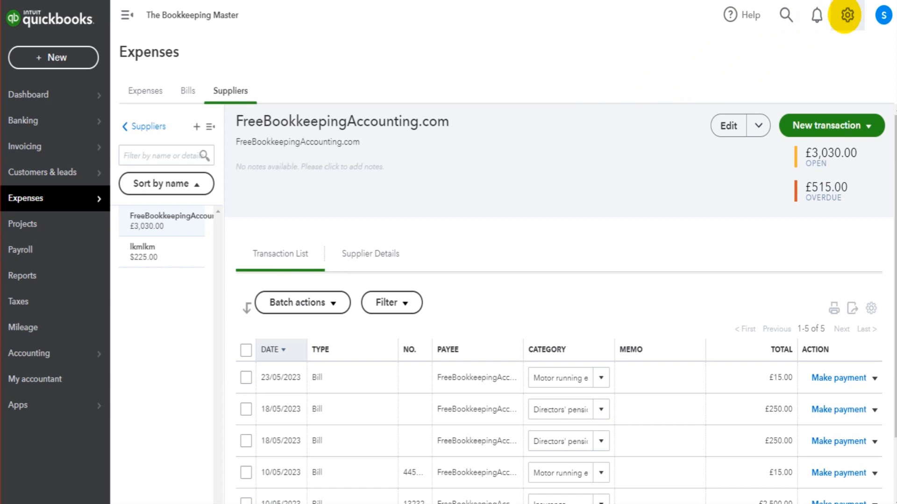
Show the Tags overview from the gear menu and scroll through the tag groups
{"action": "left_click", "coordinate": [848, 16]}
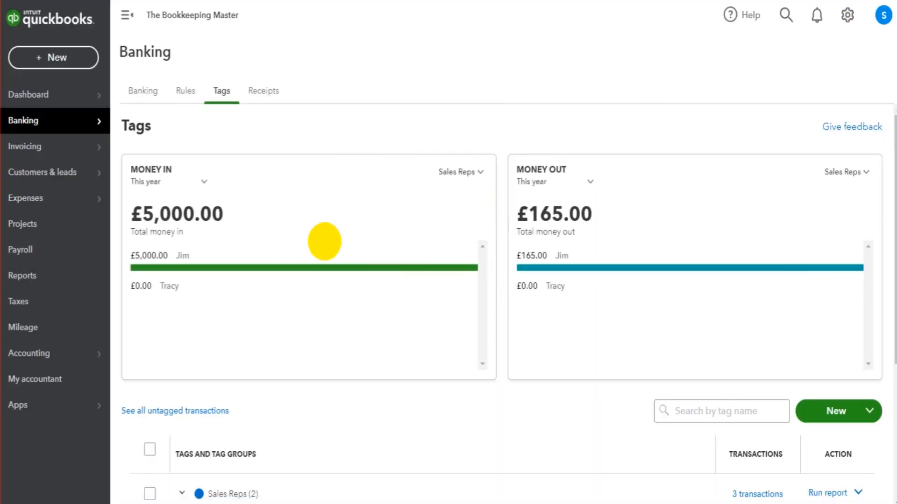
{"action": "scroll", "scroll_direction": "down", "scroll_amount": 3}
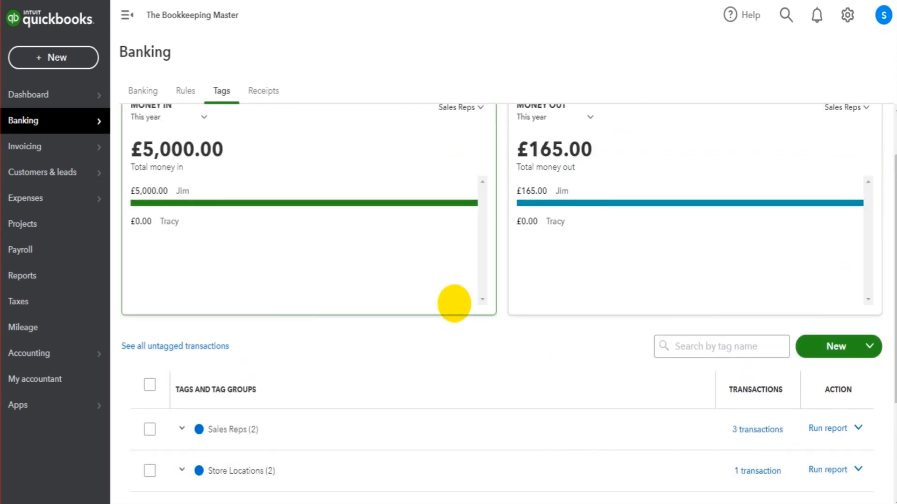
{"action": "left_click", "coordinate": [26, 198]}
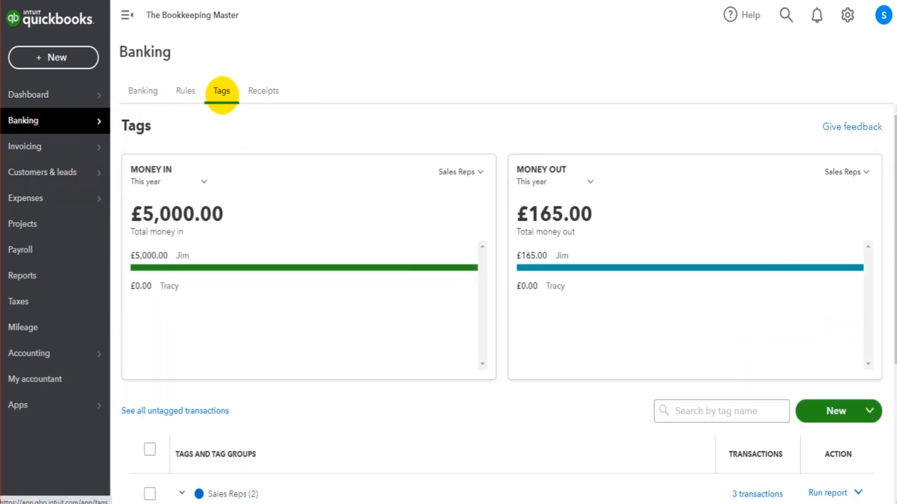
{"action": "scroll", "scroll_direction": "down", "scroll_amount": 3}
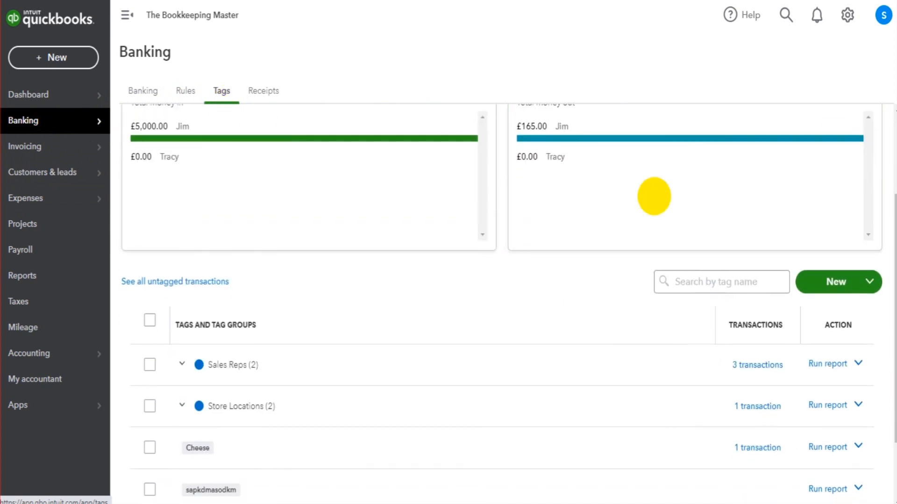
{"action": "scroll", "scroll_direction": "down", "scroll_amount": 3}
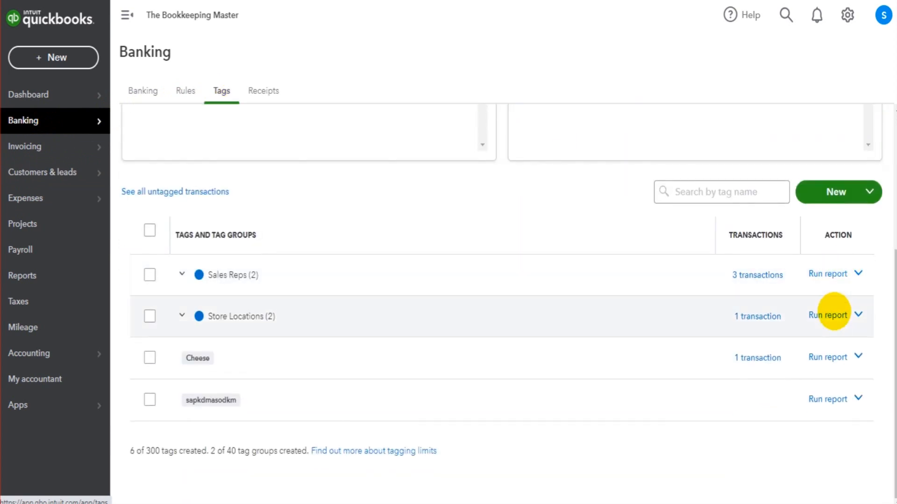
Expand Sales Reps to reveal the Jim and Tracy tags, collapse it, then go to Reports
{"action": "left_click", "coordinate": [182, 275]}
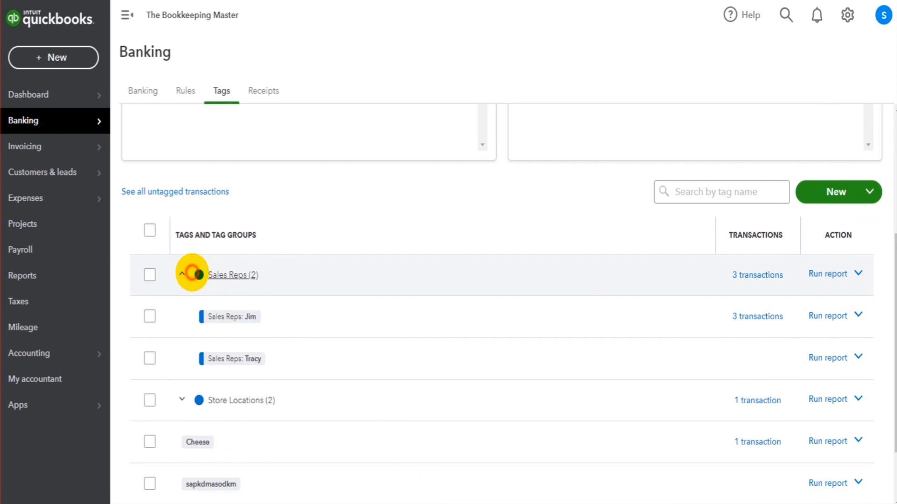
{"action": "left_click", "coordinate": [191, 275]}
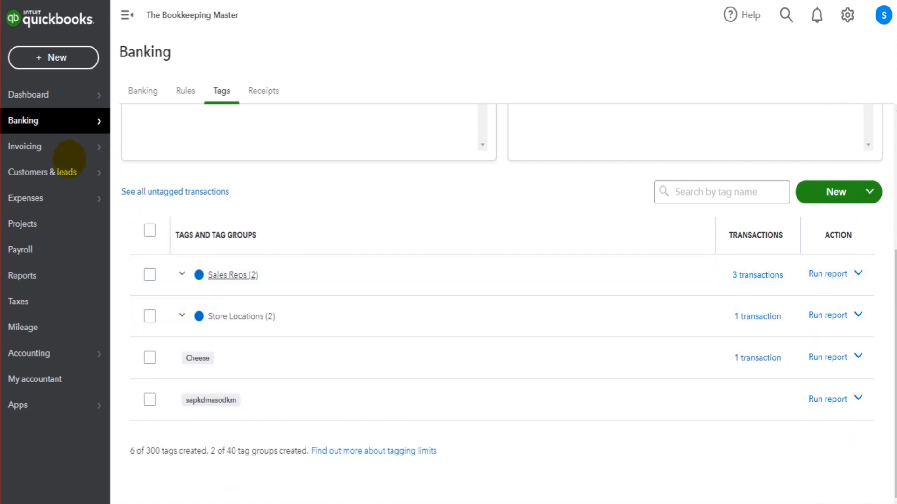
{"action": "left_click", "coordinate": [23, 274]}
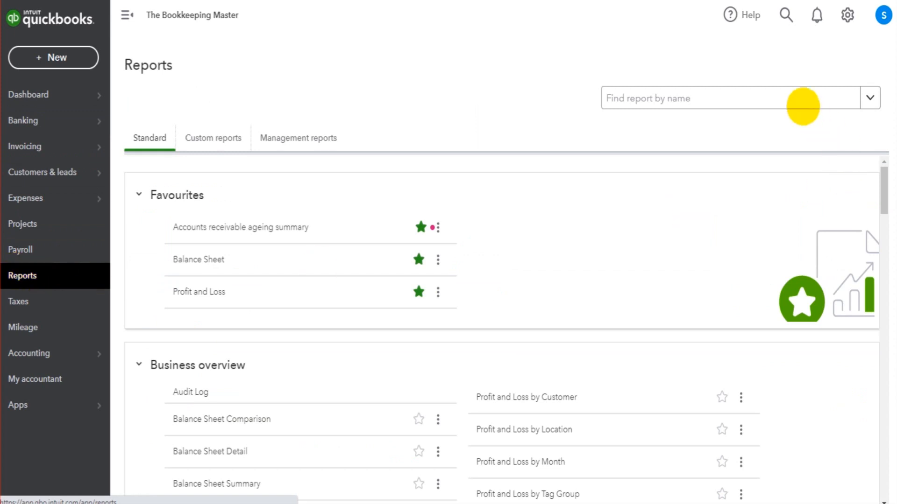
{"action": "type", "text": "t"}
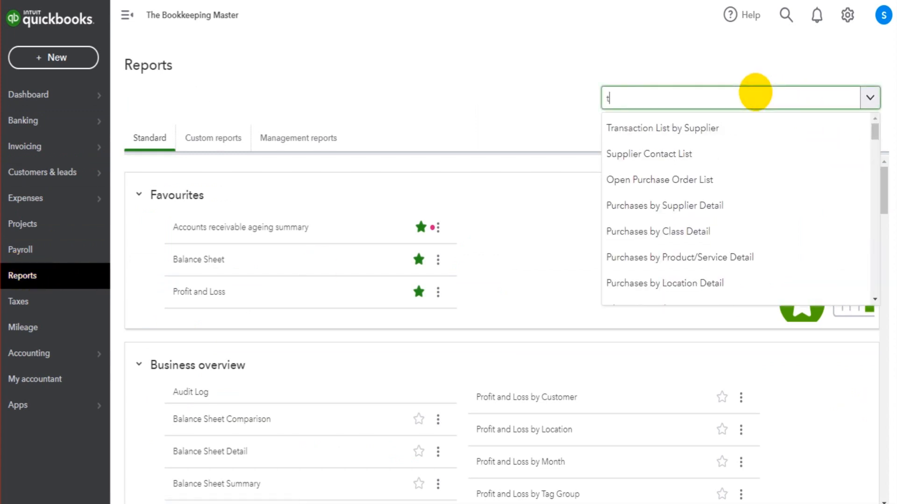
{"action": "type", "text": "ag"}
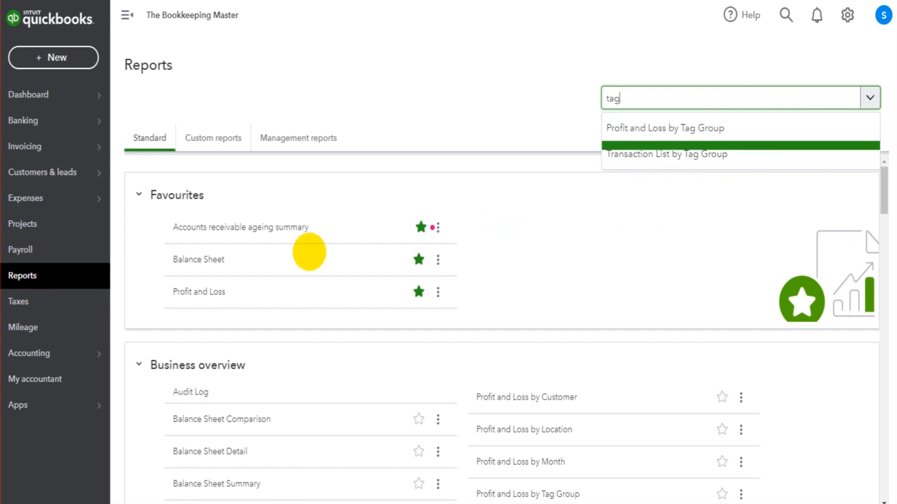
{"action": "mouse_move", "coordinate": [43, 172]}
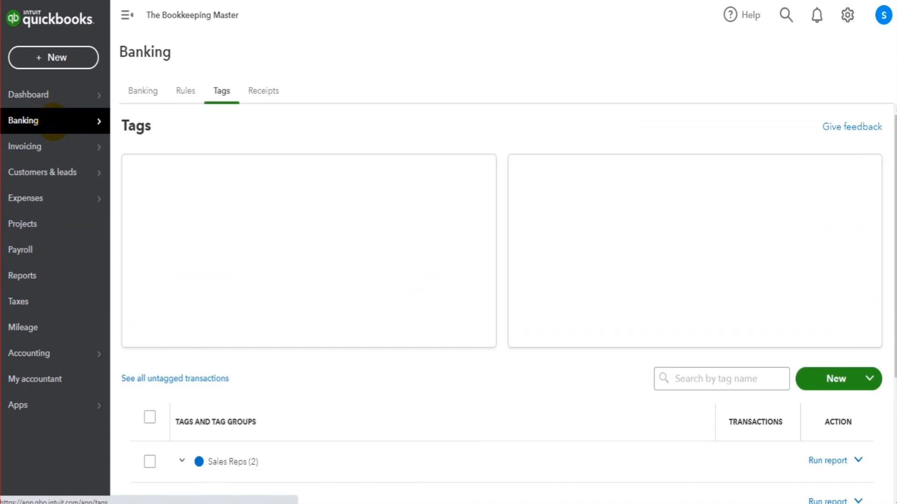
Scroll the Tags page, then return to the Suppliers list under Expenses
{"action": "scroll", "scroll_direction": "down", "scroll_amount": 3}
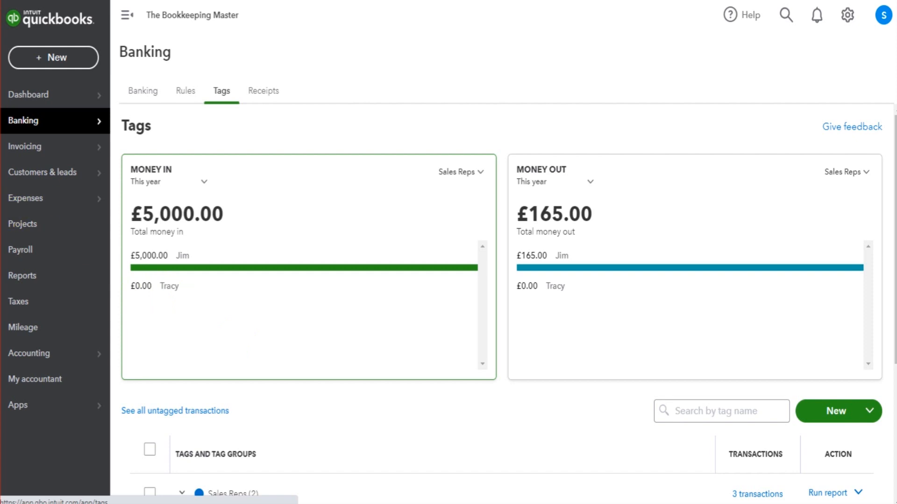
{"action": "left_click", "coordinate": [26, 198]}
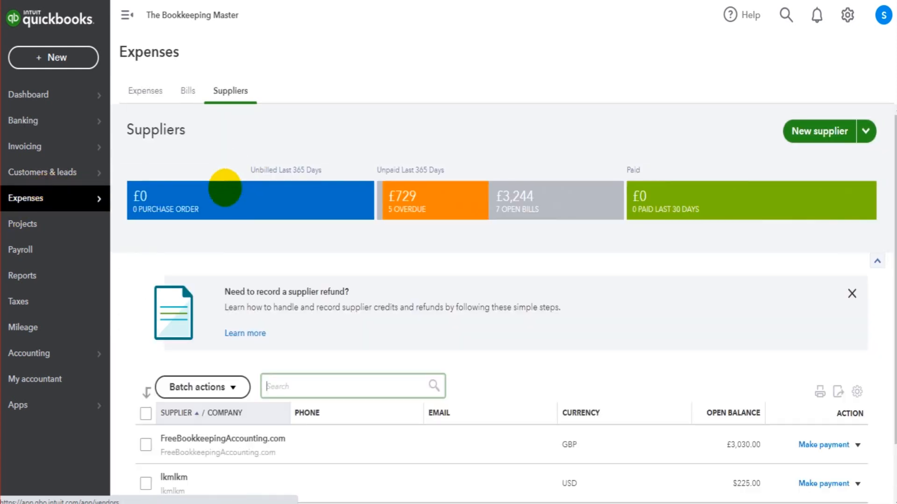